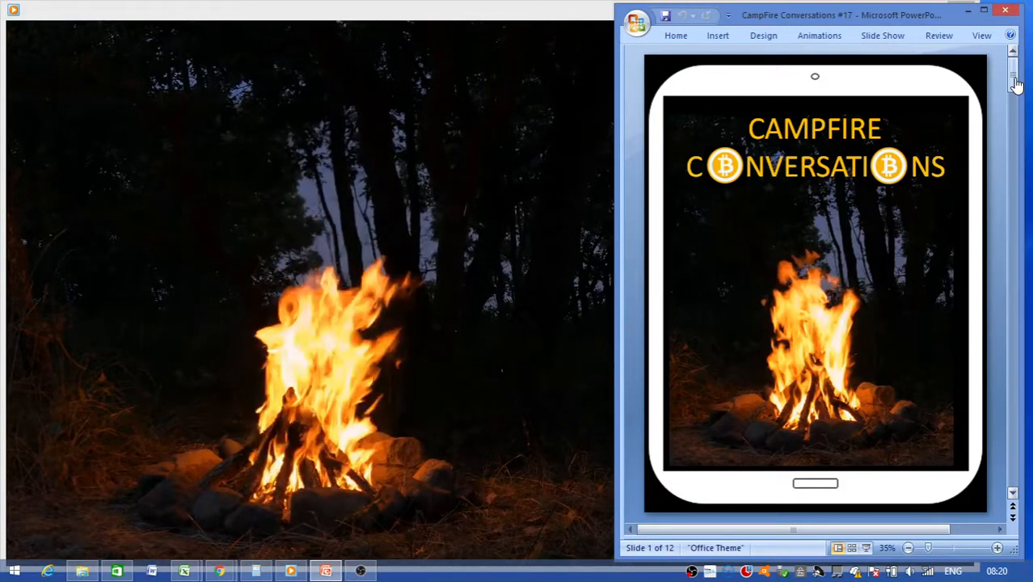
{"action": "scroll", "scroll_direction": "down", "scroll_amount": 3}
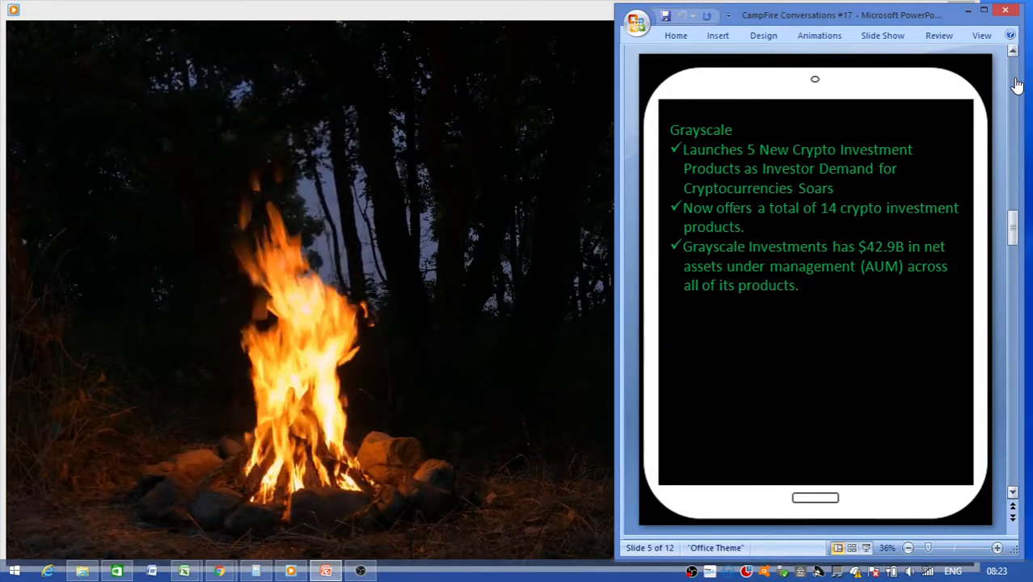
{"action": "scroll", "scroll_direction": "down", "scroll_amount": 3}
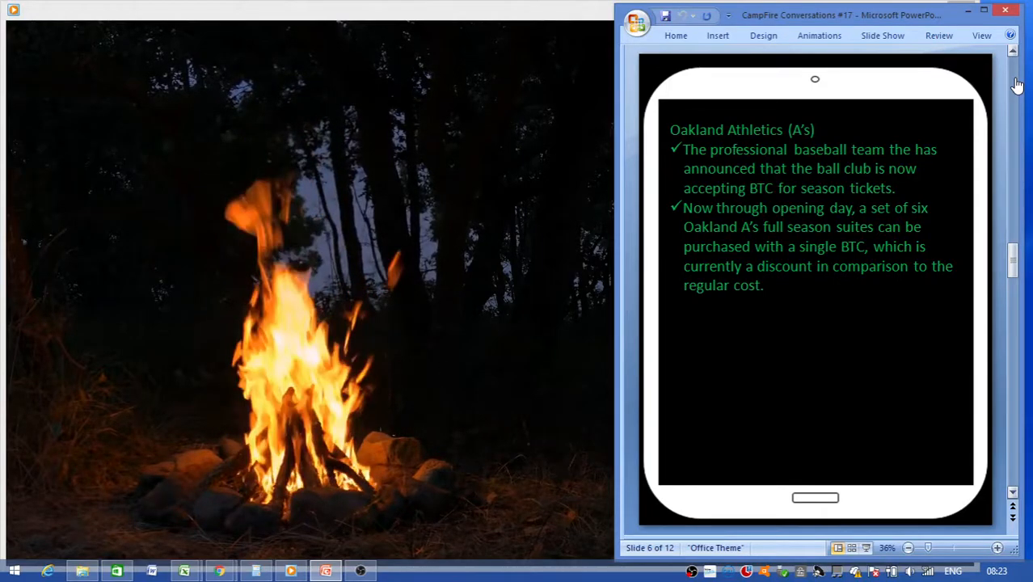
{"action": "scroll", "scroll_direction": "down", "scroll_amount": 3}
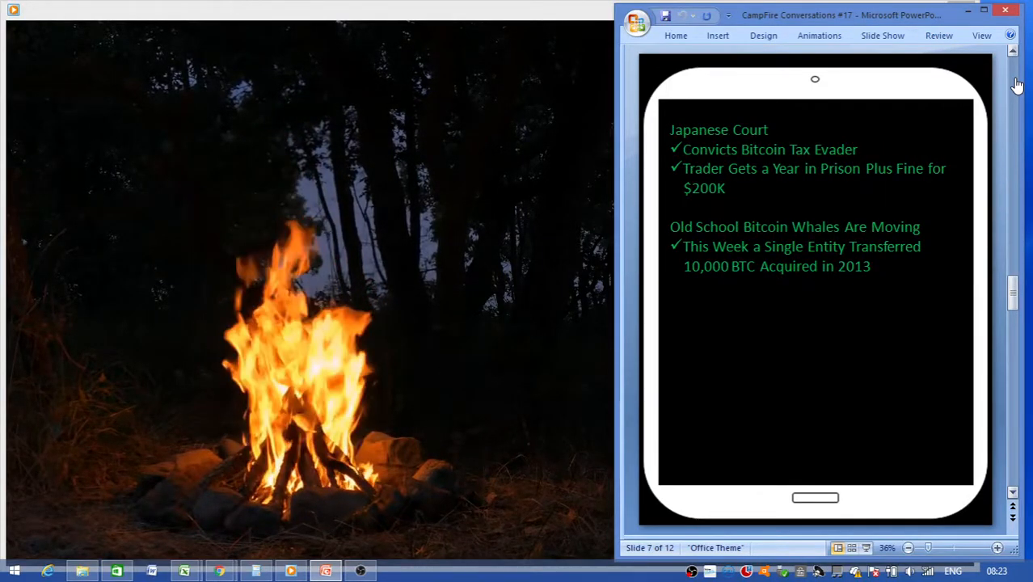